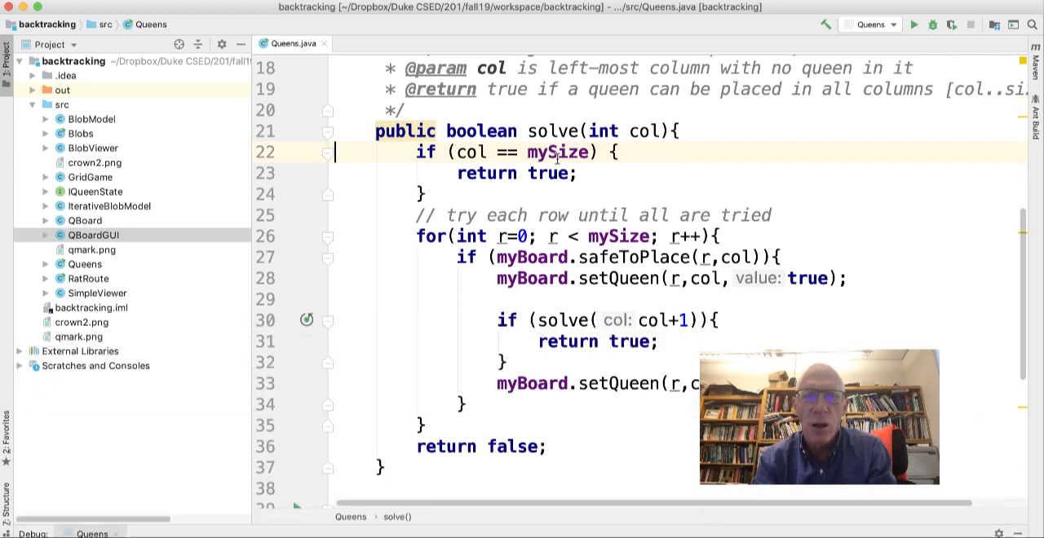
scroll("down", 3)
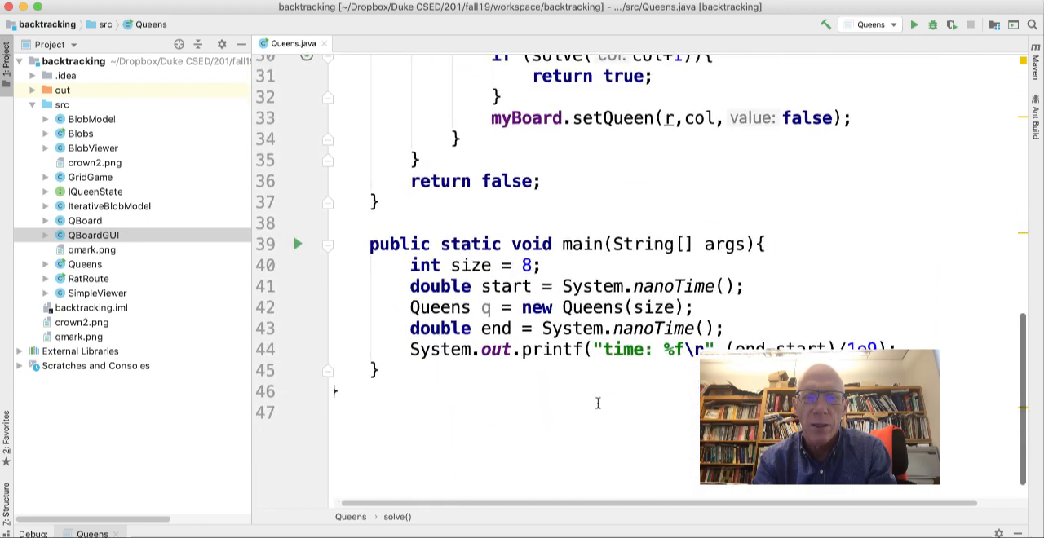
scroll("down", 3)
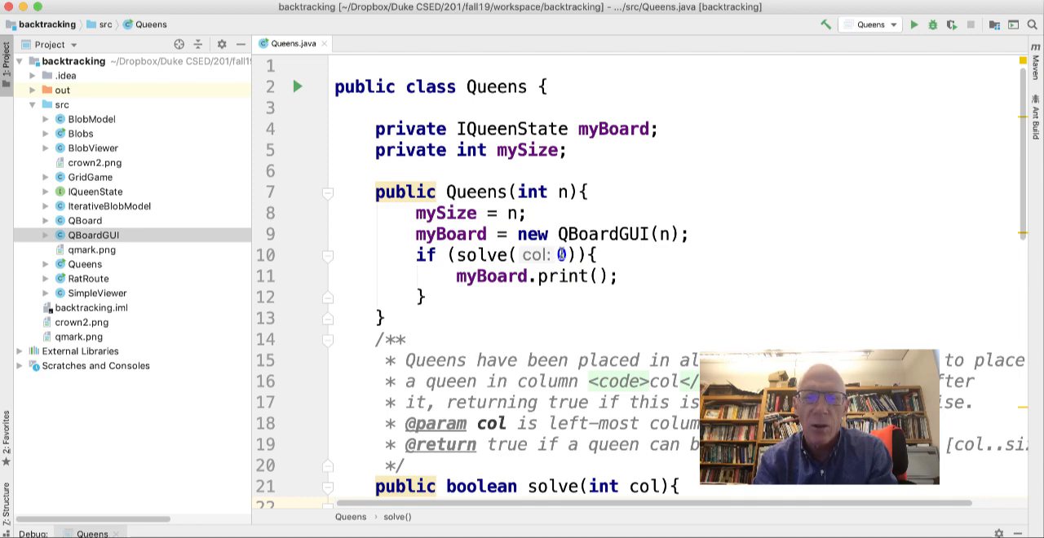
scroll("down", 3)
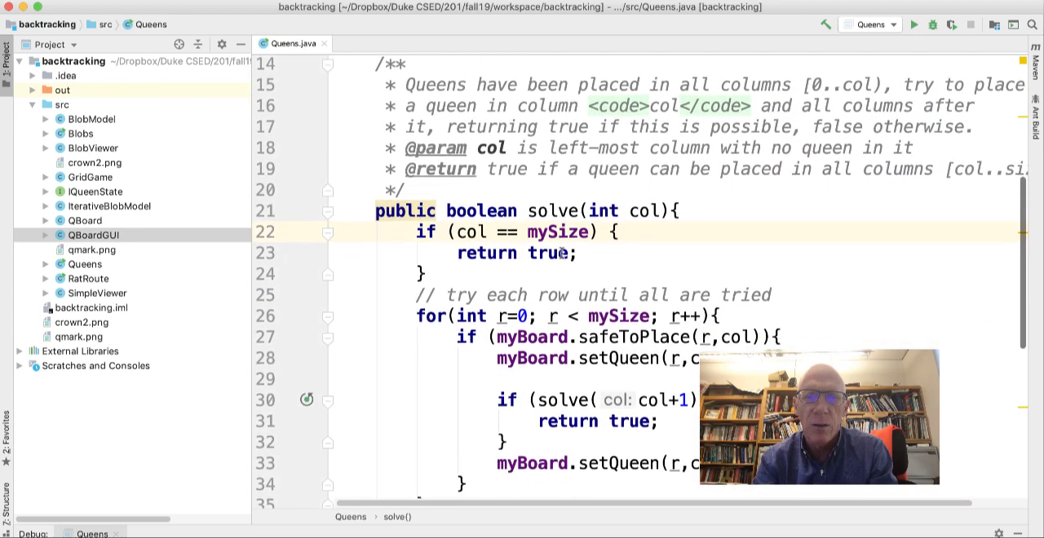
scroll("down", 3)
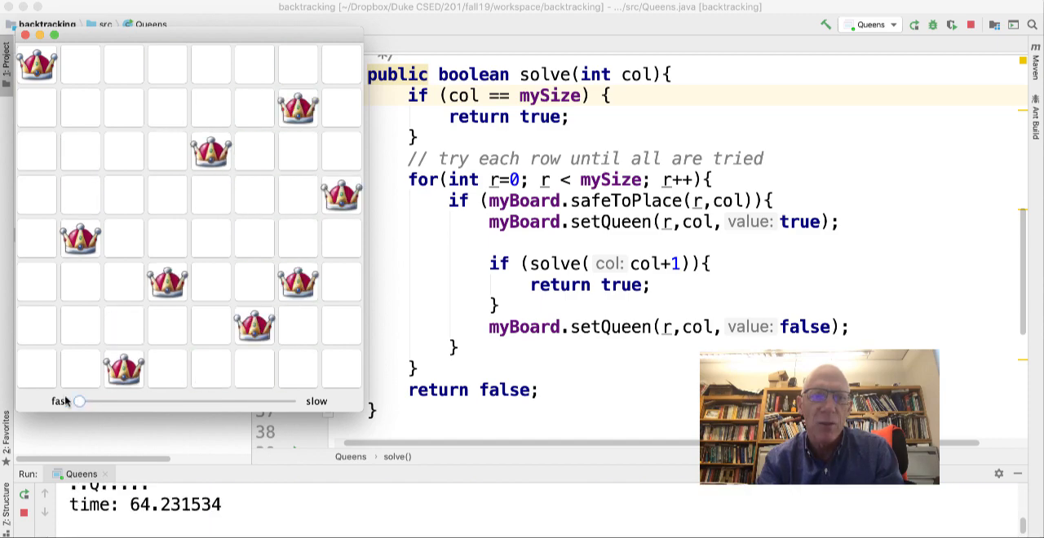
mouse_move(266, 380)
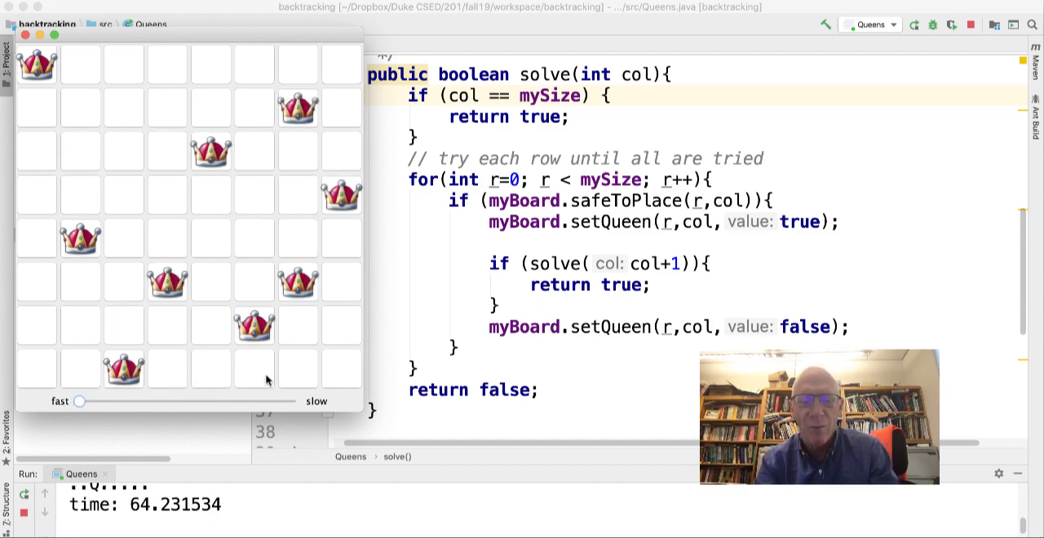